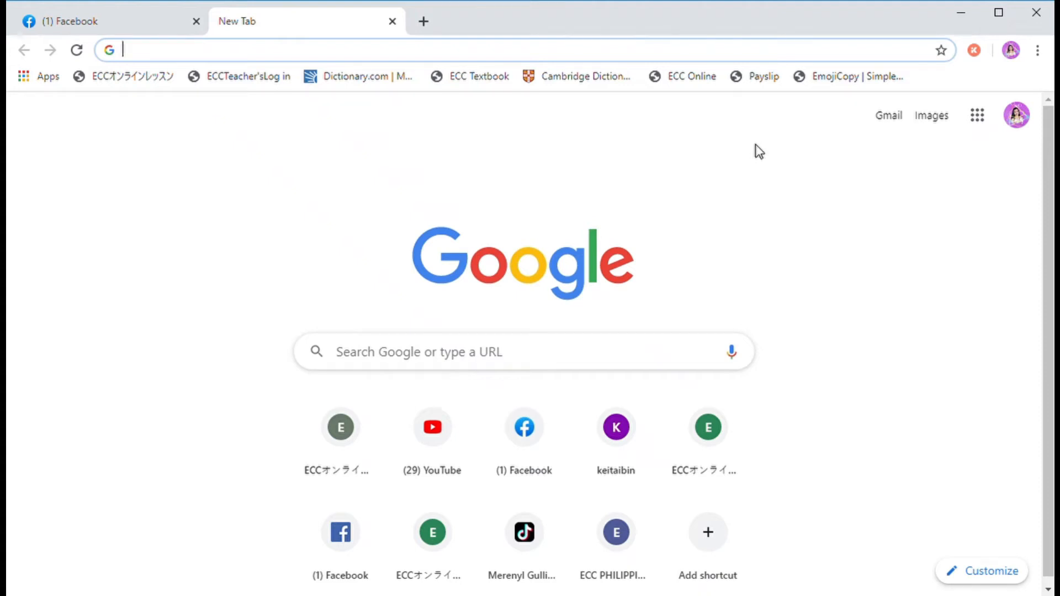
{"action": "mouse_move", "coordinate": [704, 196]}
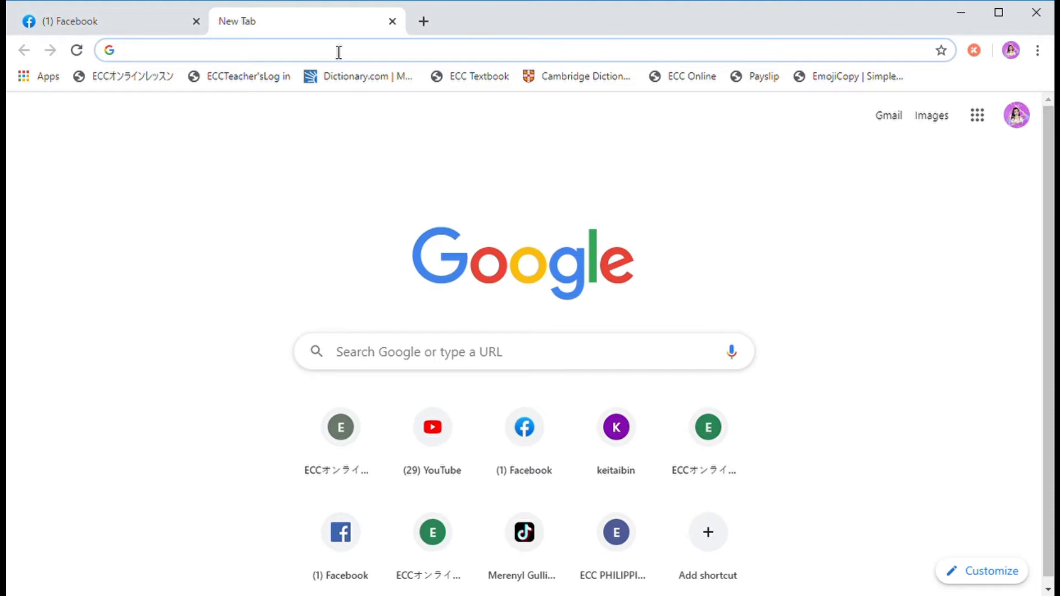
{"action": "mouse_move", "coordinate": [918, 59]}
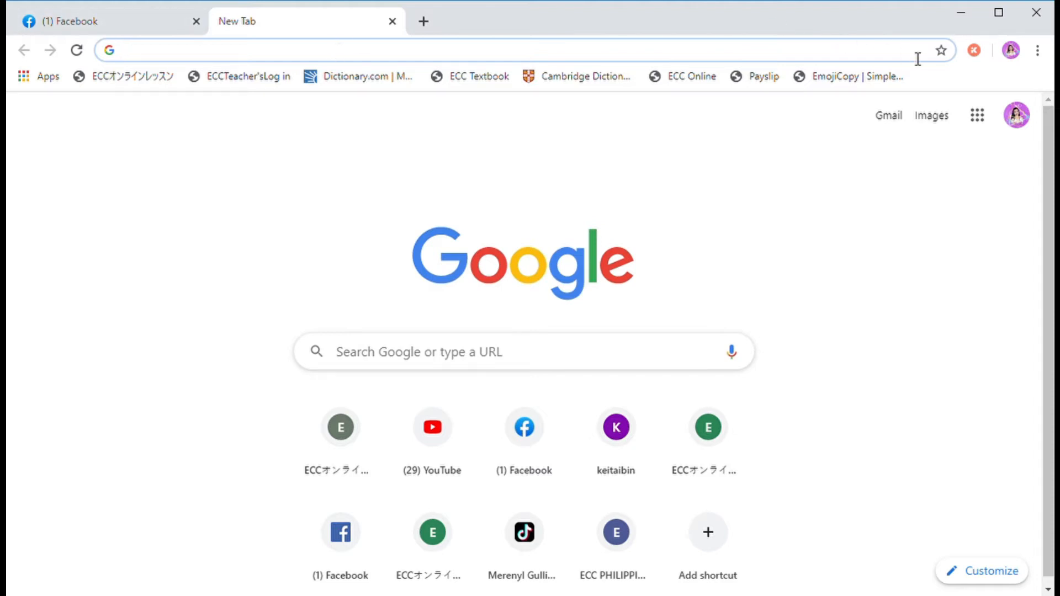
Open the Krisp extension panel and switch noise removal on, then back off.
{"action": "left_click", "coordinate": [973, 51]}
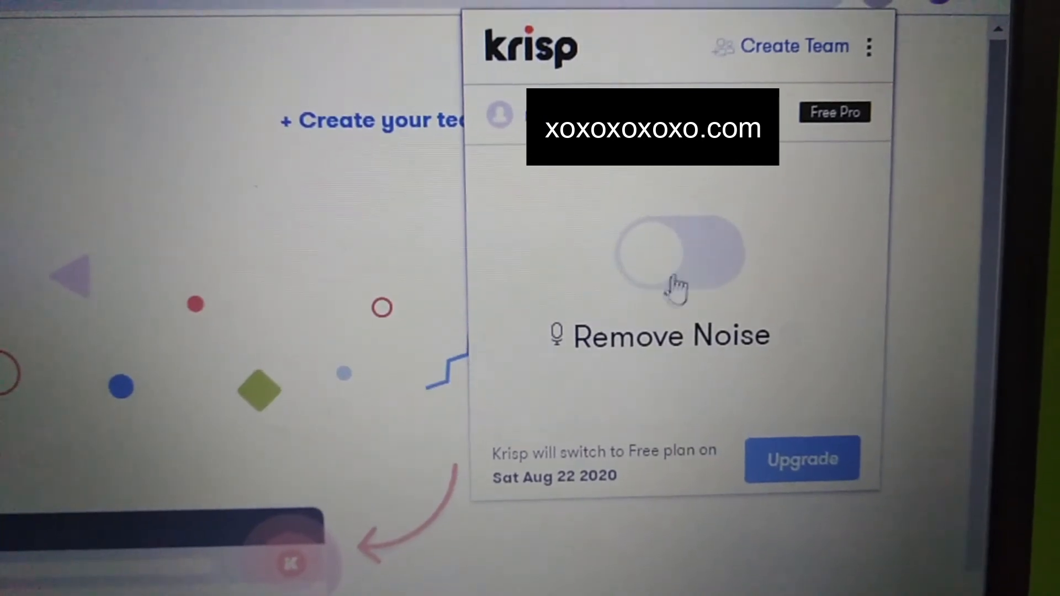
{"action": "left_click", "coordinate": [676, 255]}
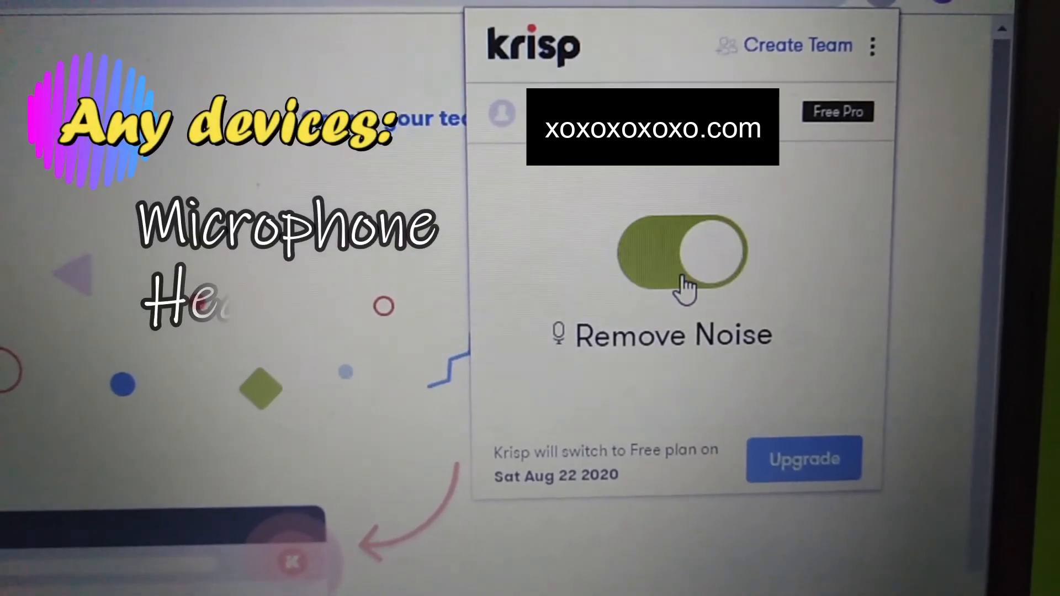
{"action": "left_click", "coordinate": [676, 254]}
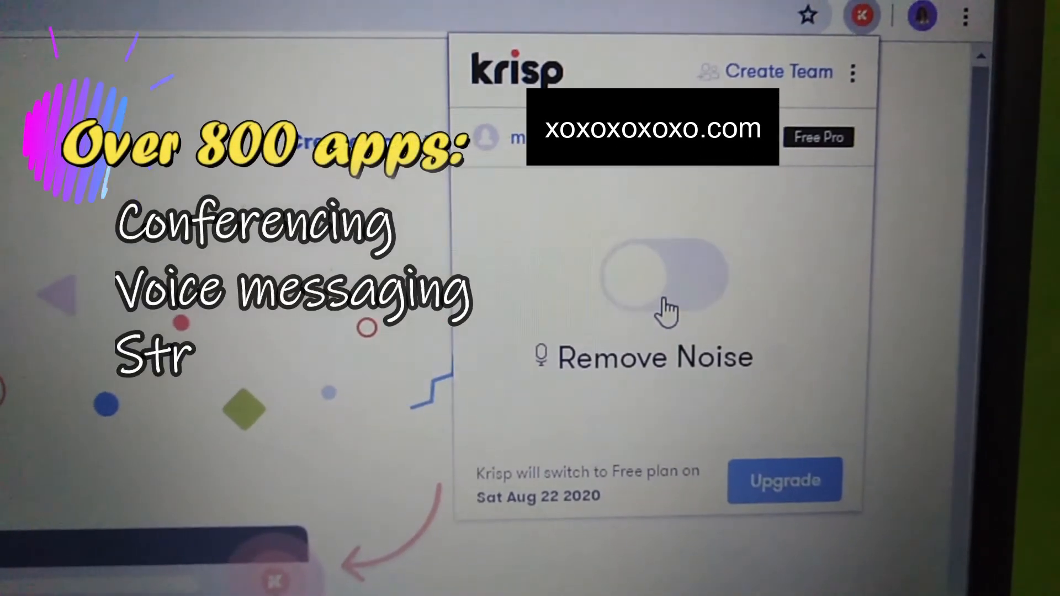
Follow the ref.krisp.ai referral link from the Facebook Messenger chat.
{"action": "left_click", "coordinate": [653, 274]}
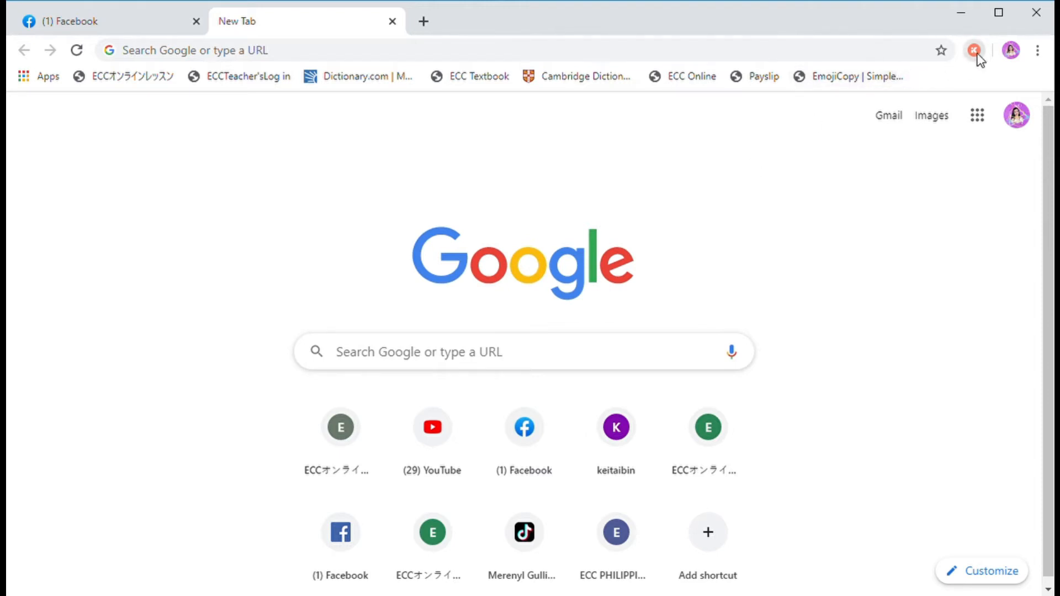
{"action": "mouse_move", "coordinate": [755, 206]}
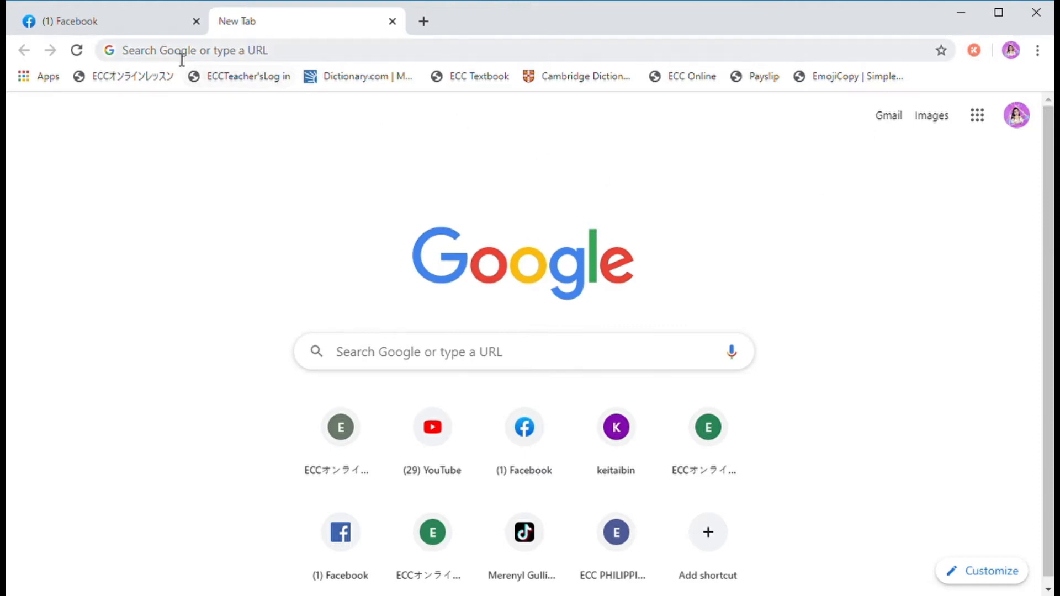
{"action": "left_click", "coordinate": [105, 21]}
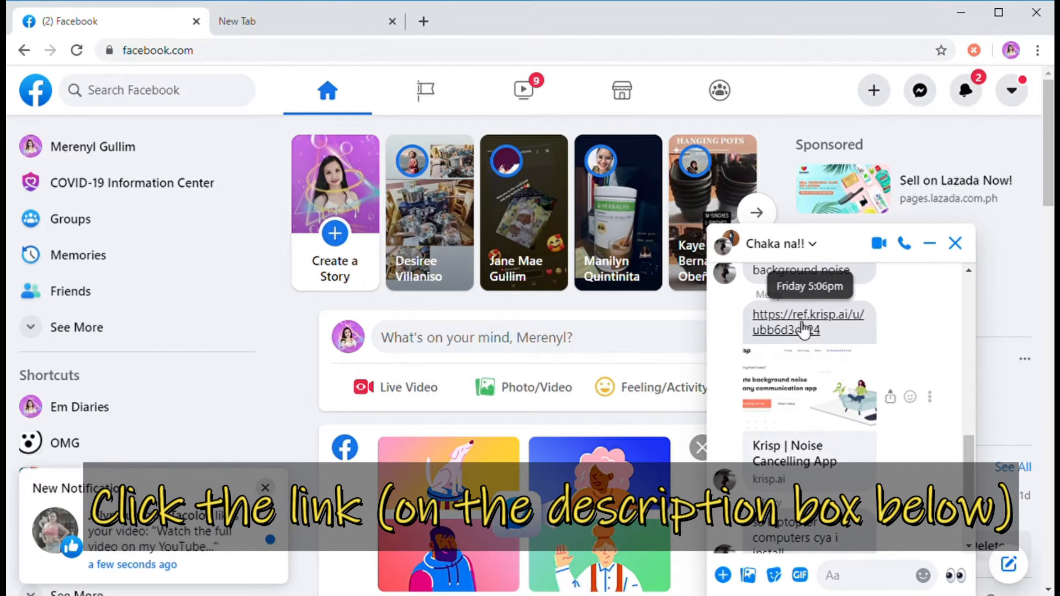
{"action": "left_click", "coordinate": [805, 322]}
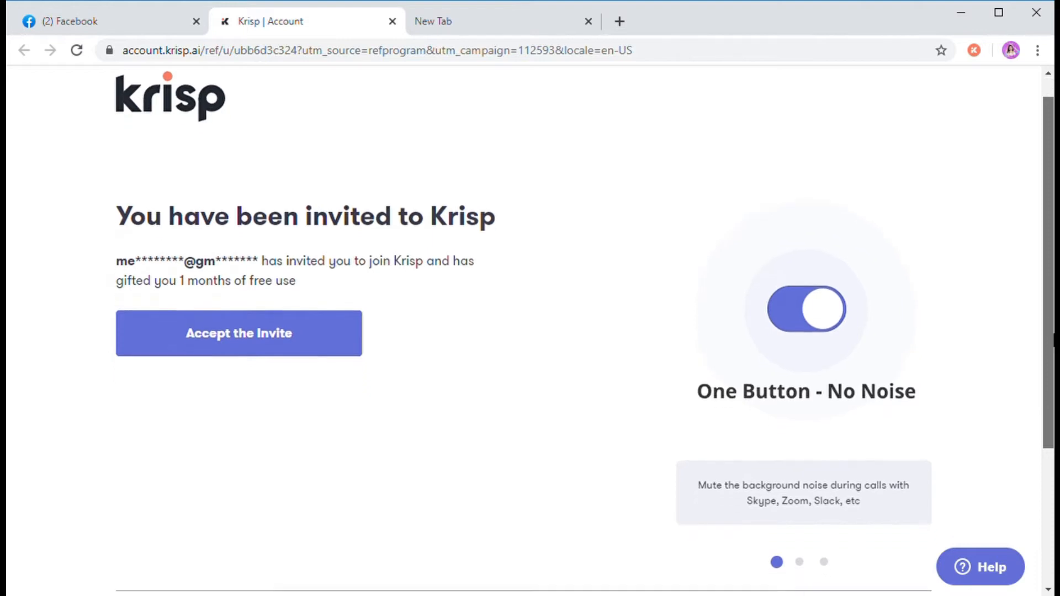
Accept the Krisp invite and submit an email address in the Your email field.
{"action": "scroll", "scroll_direction": "down", "scroll_amount": 3}
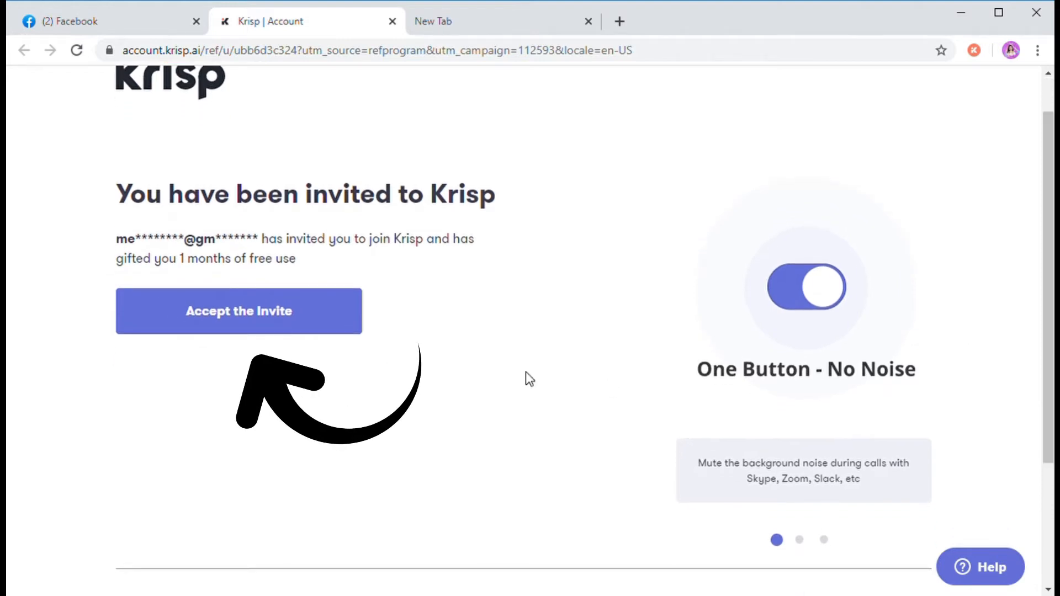
{"action": "left_click", "coordinate": [239, 311]}
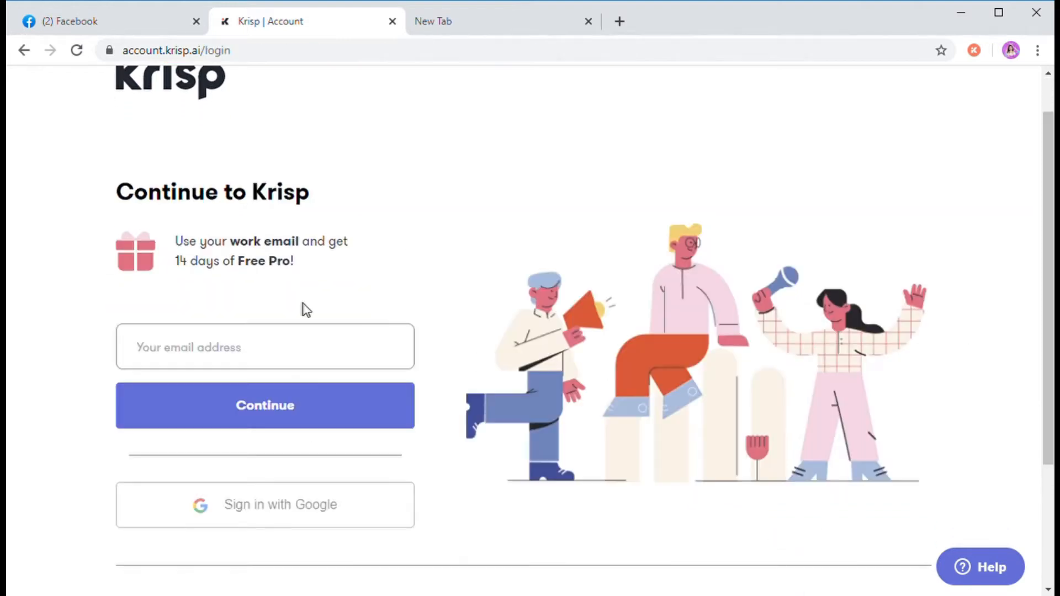
{"action": "left_click", "coordinate": [264, 347]}
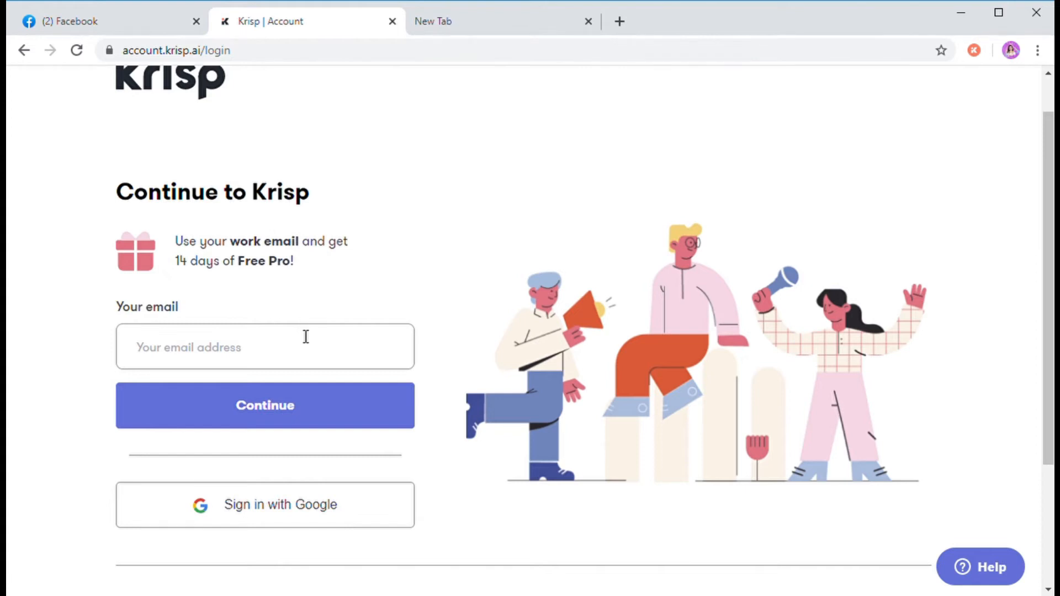
{"action": "left_click", "coordinate": [265, 346]}
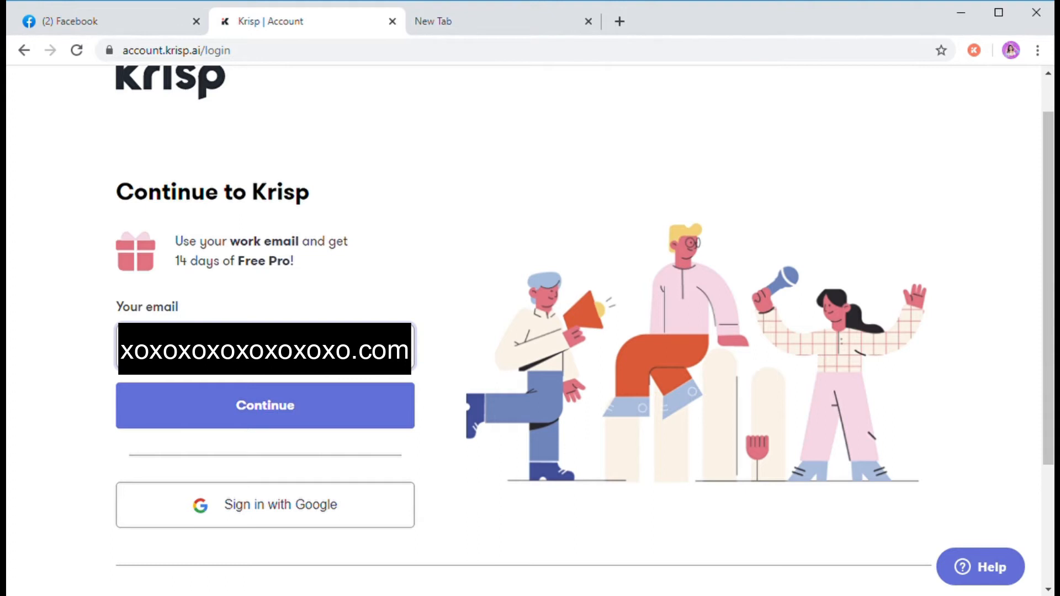
{"action": "mouse_move", "coordinate": [289, 386]}
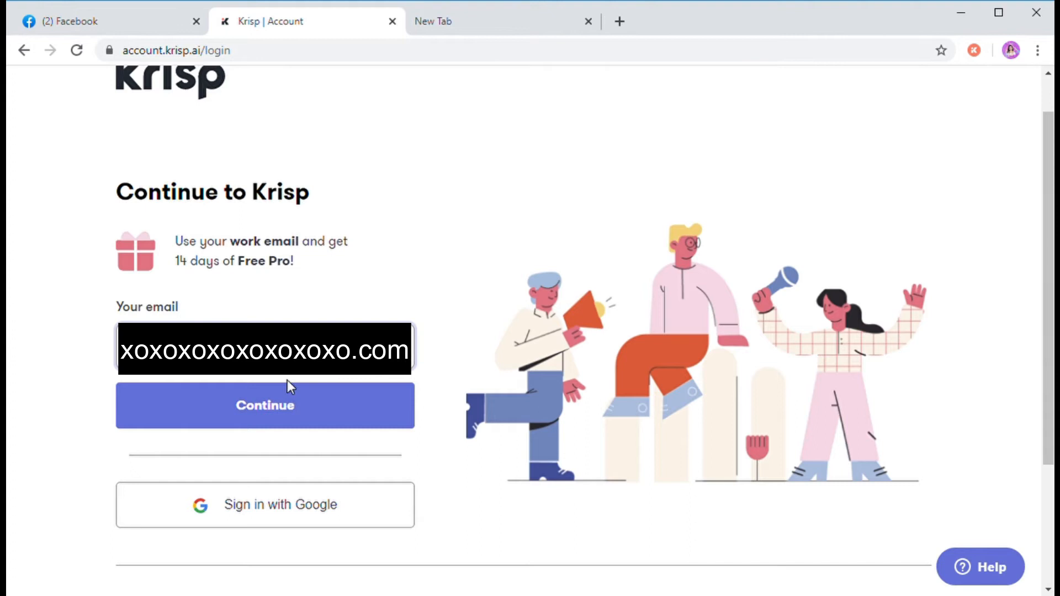
{"action": "mouse_move", "coordinate": [292, 403]}
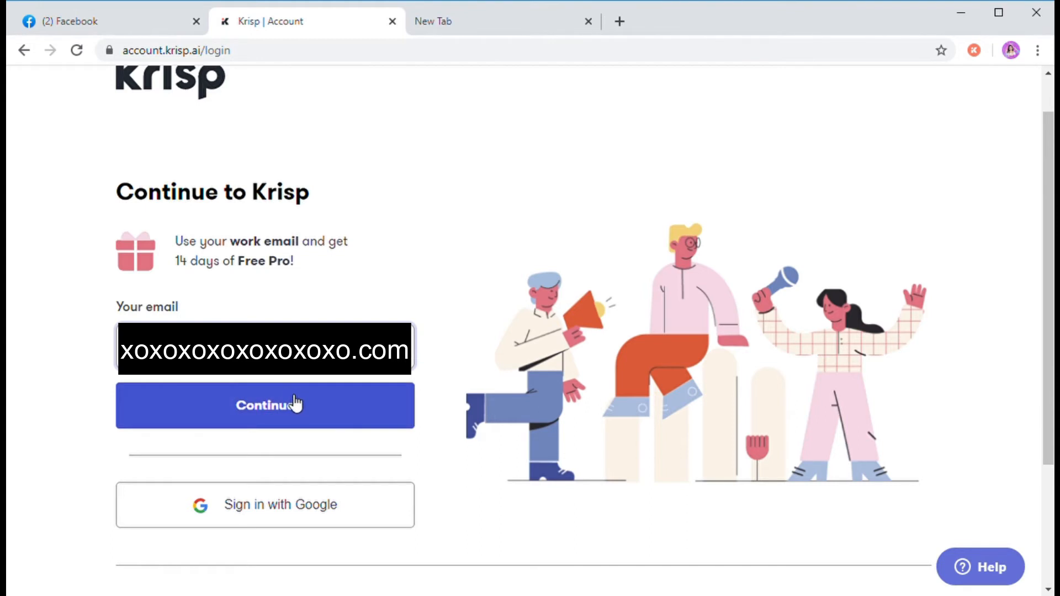
{"action": "left_click", "coordinate": [264, 406]}
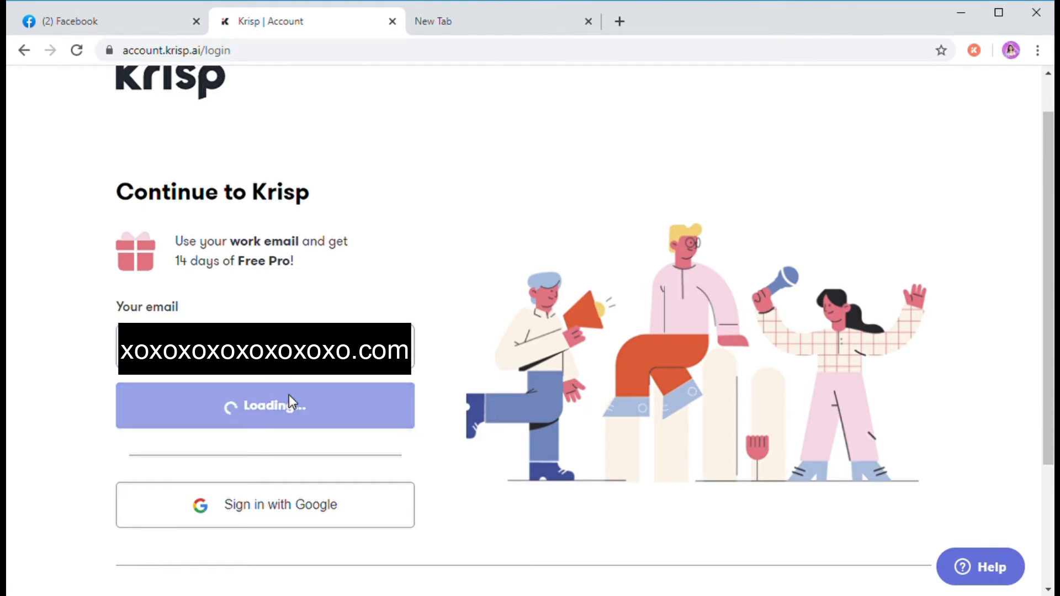
{"action": "left_click", "coordinate": [265, 404]}
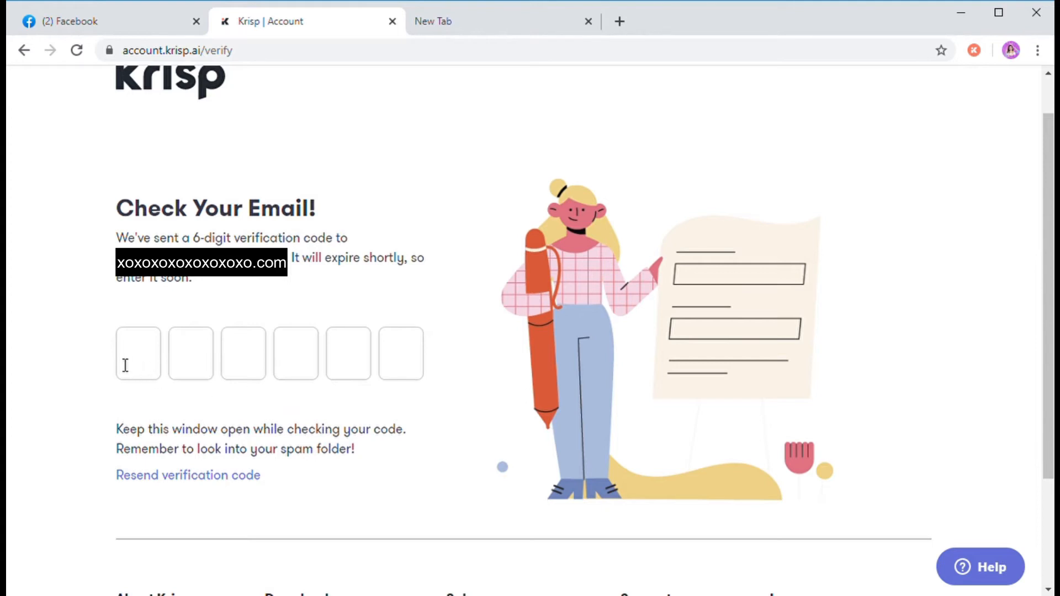
Request a new code with 'Resend verification code' on the Check Your Email page.
{"action": "left_click", "coordinate": [138, 353]}
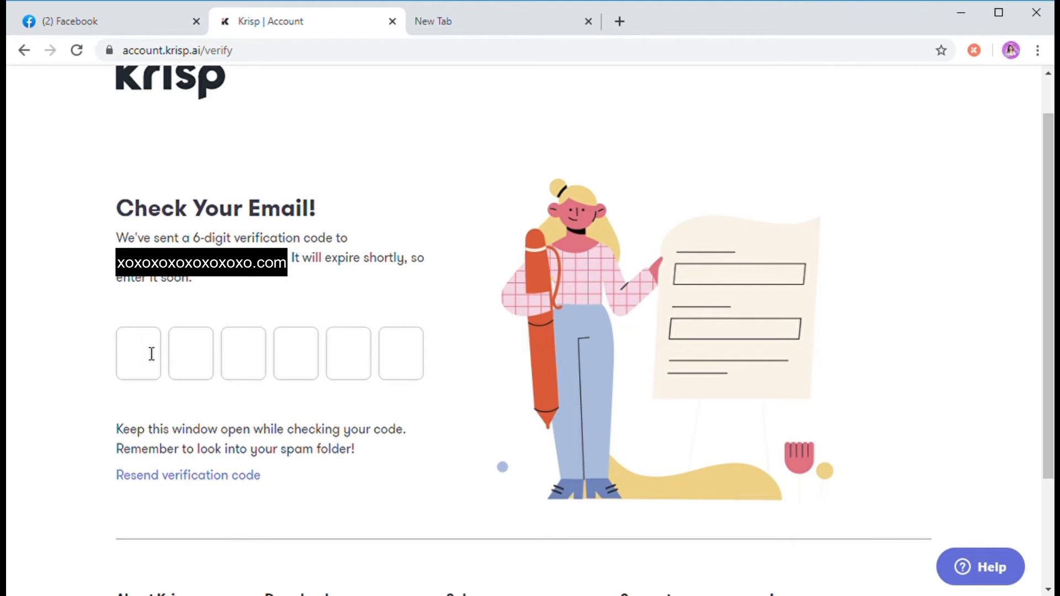
{"action": "left_click", "coordinate": [138, 353]}
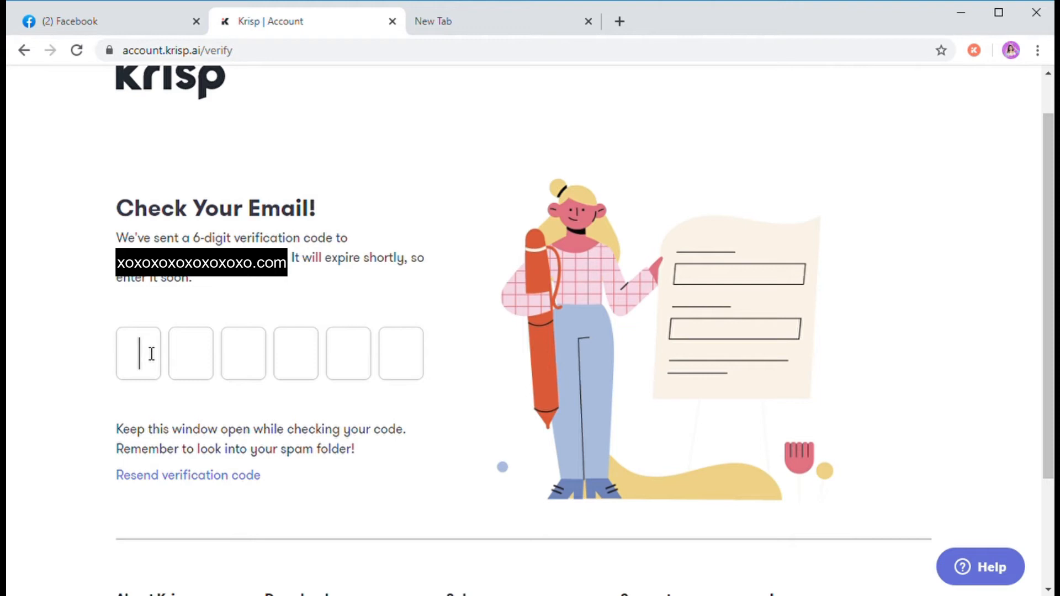
{"action": "mouse_move", "coordinate": [202, 299]}
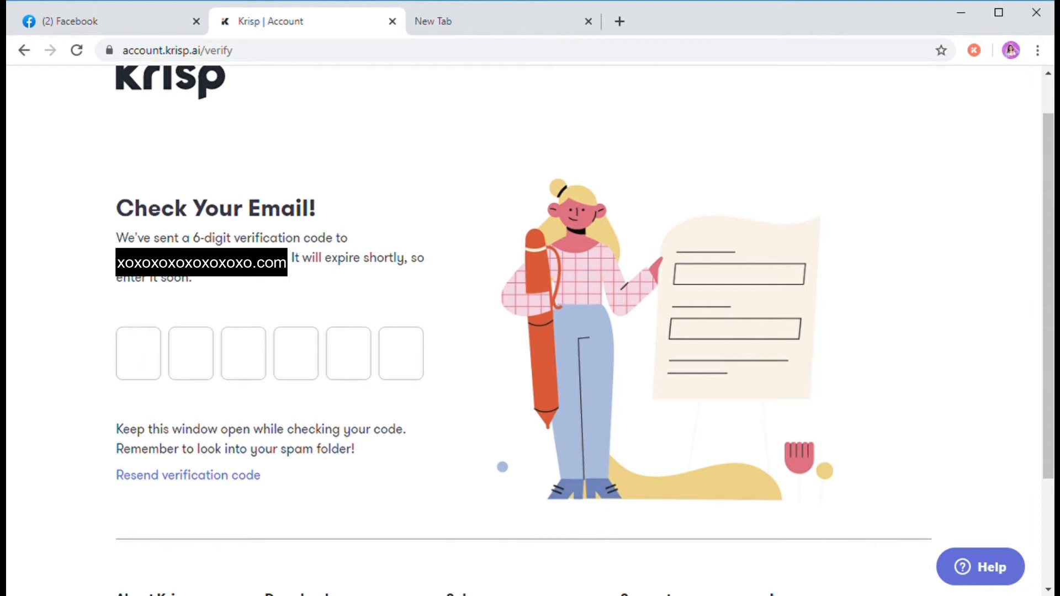
{"action": "left_click", "coordinate": [138, 353]}
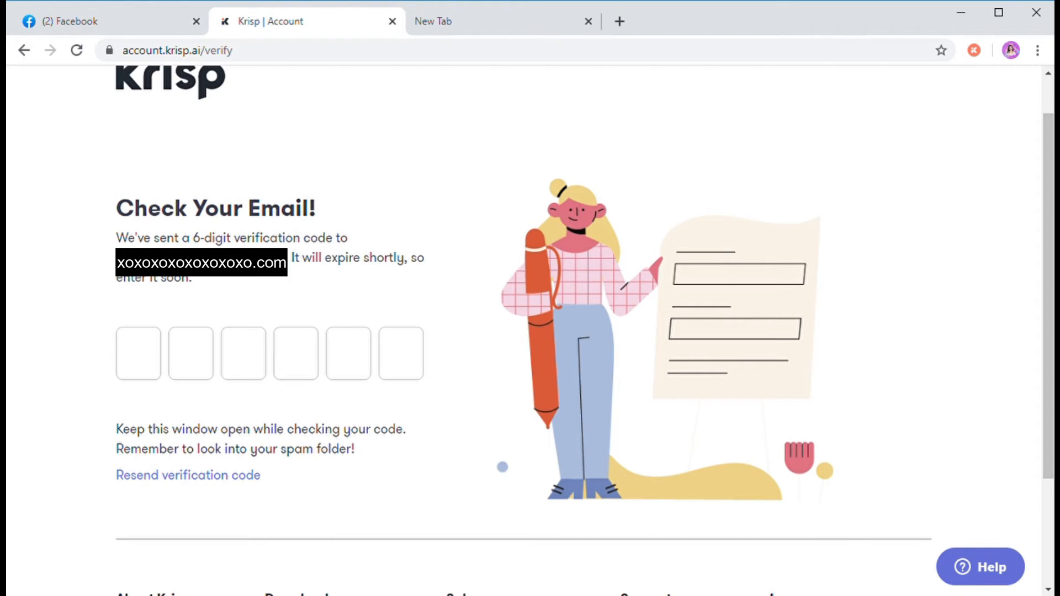
{"action": "left_click", "coordinate": [138, 354]}
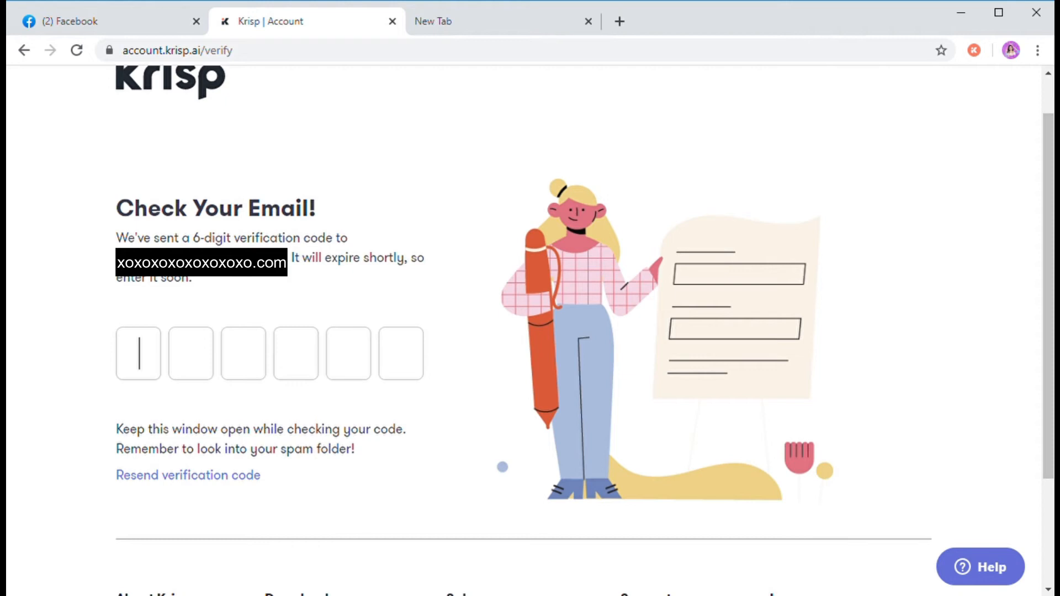
{"action": "left_click", "coordinate": [187, 475]}
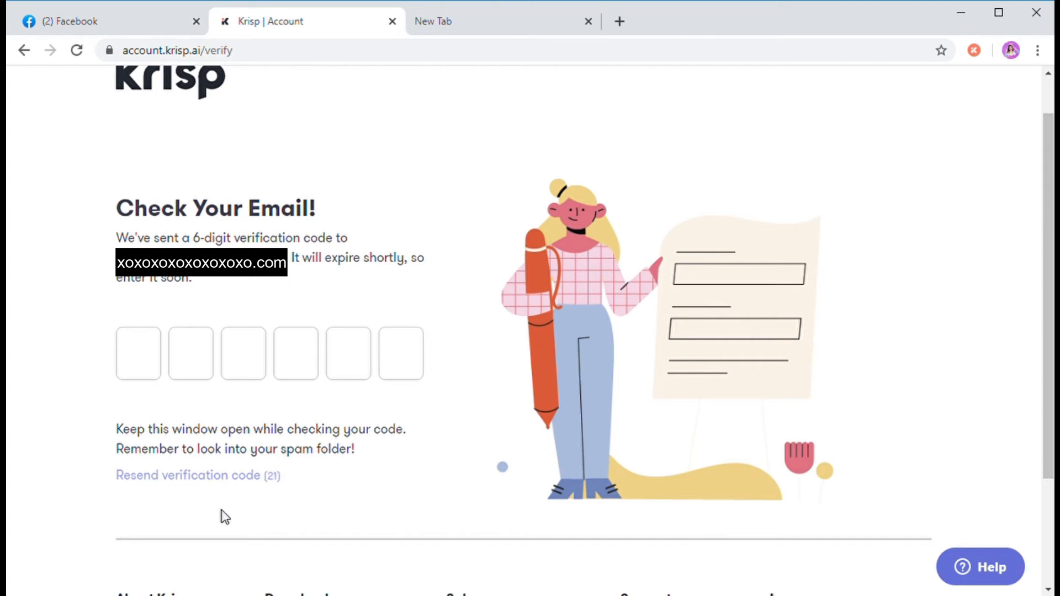
{"action": "mouse_move", "coordinate": [138, 398]}
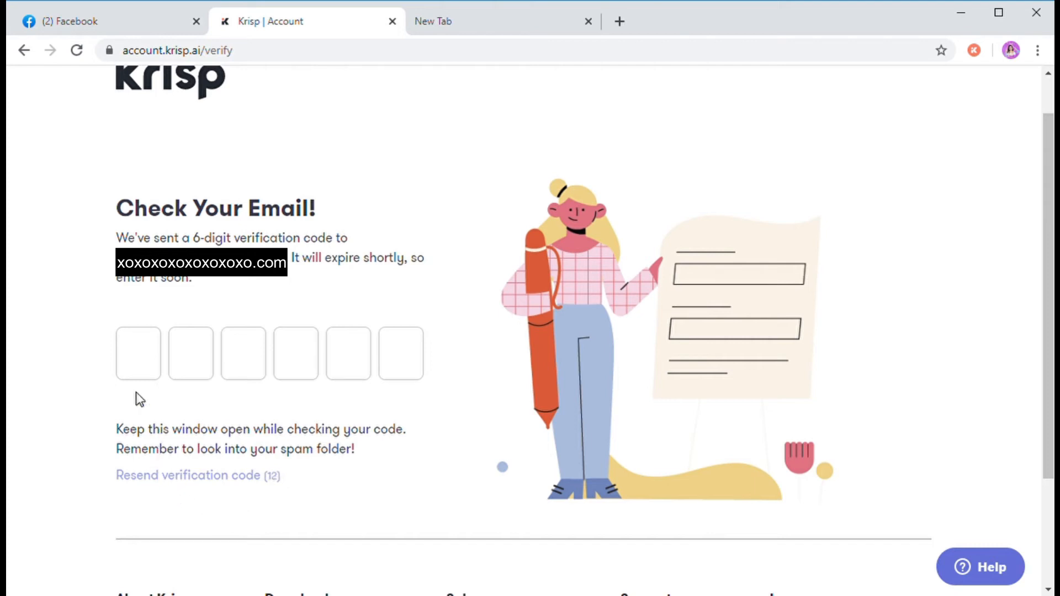
{"action": "left_click", "coordinate": [138, 353]}
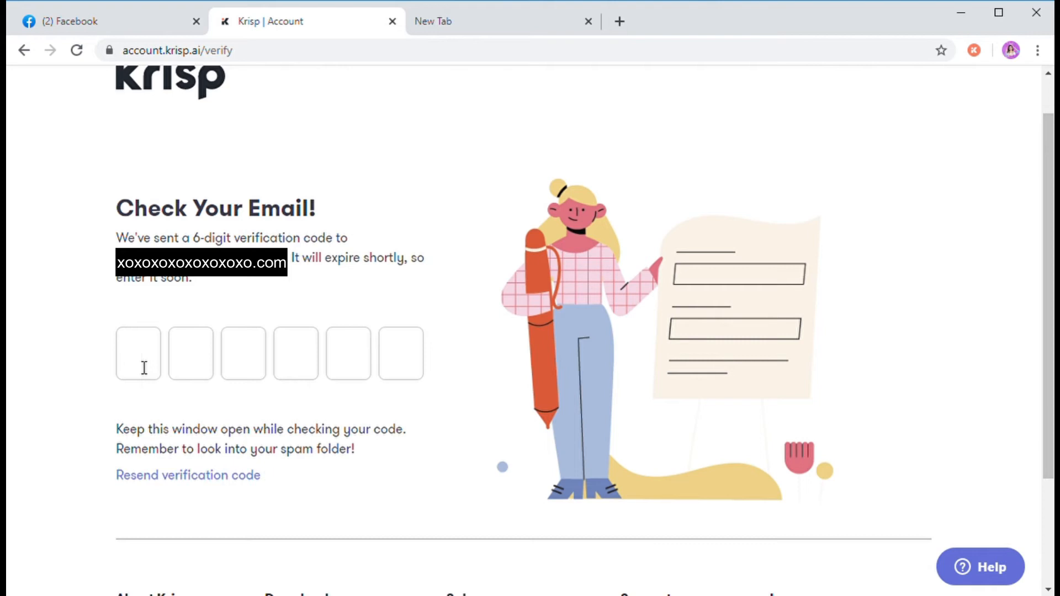
{"action": "left_click", "coordinate": [138, 353]}
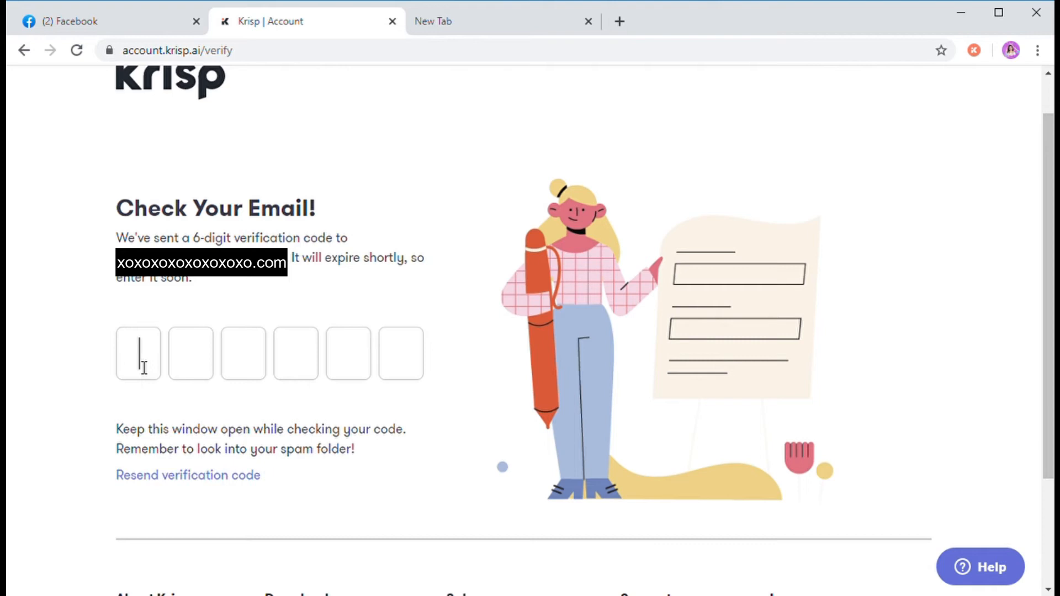
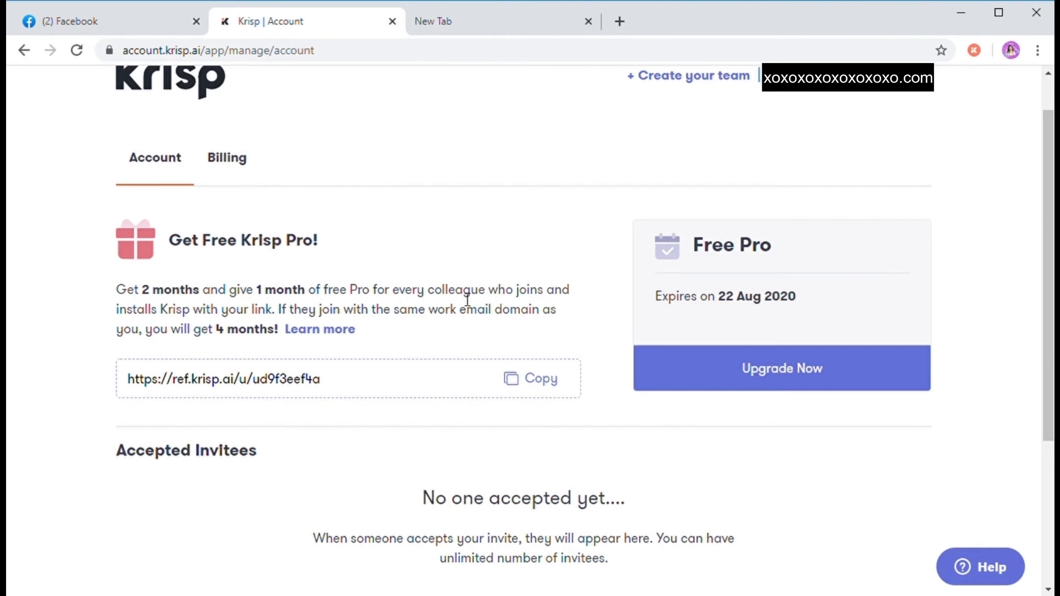
{"action": "mouse_move", "coordinate": [976, 298]}
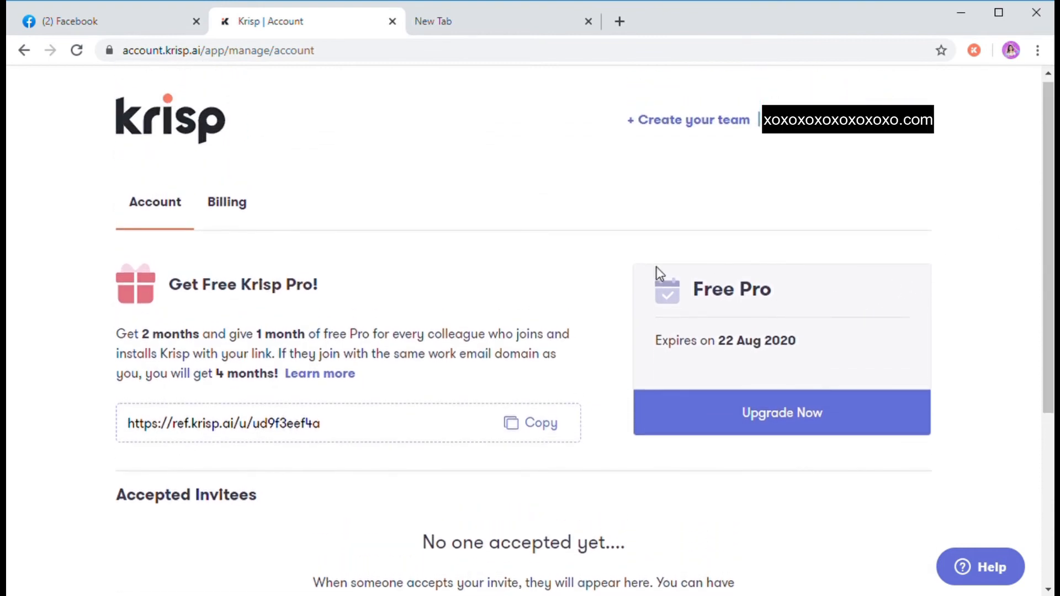
{"action": "mouse_move", "coordinate": [741, 486]}
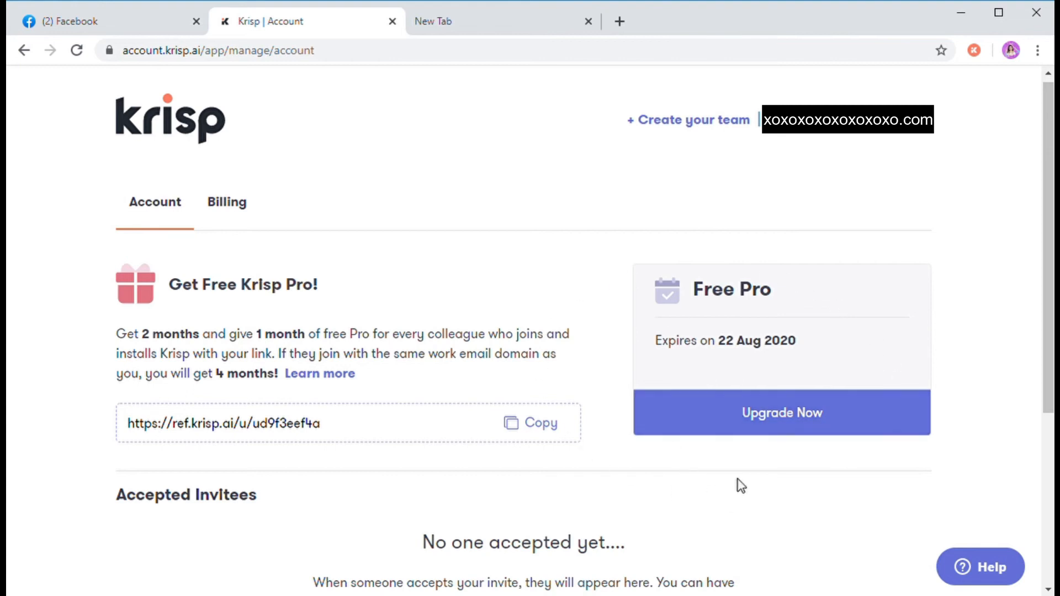
{"action": "mouse_move", "coordinate": [524, 413]}
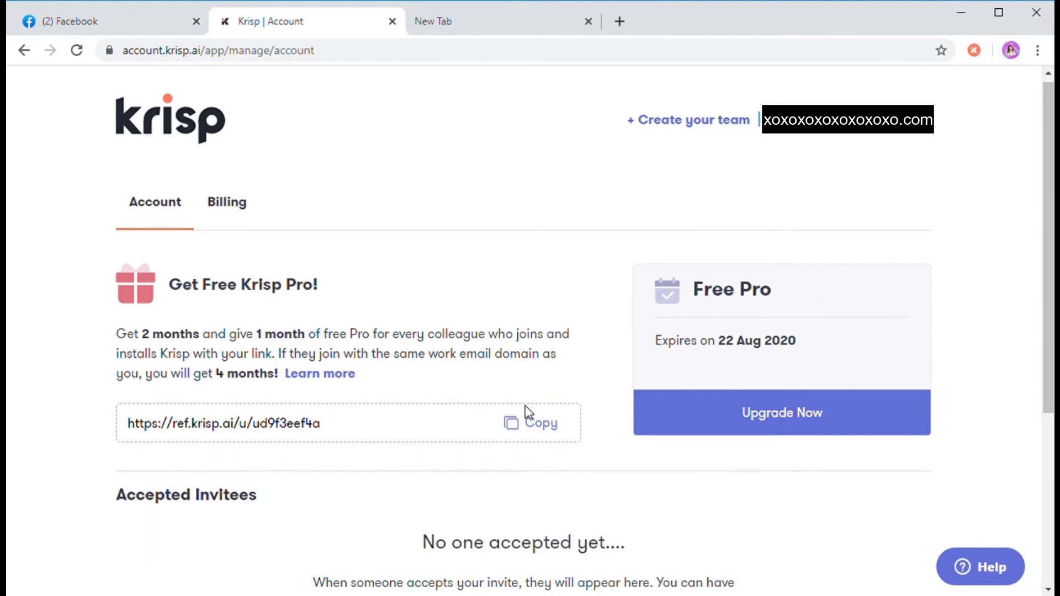
{"action": "mouse_move", "coordinate": [755, 377]}
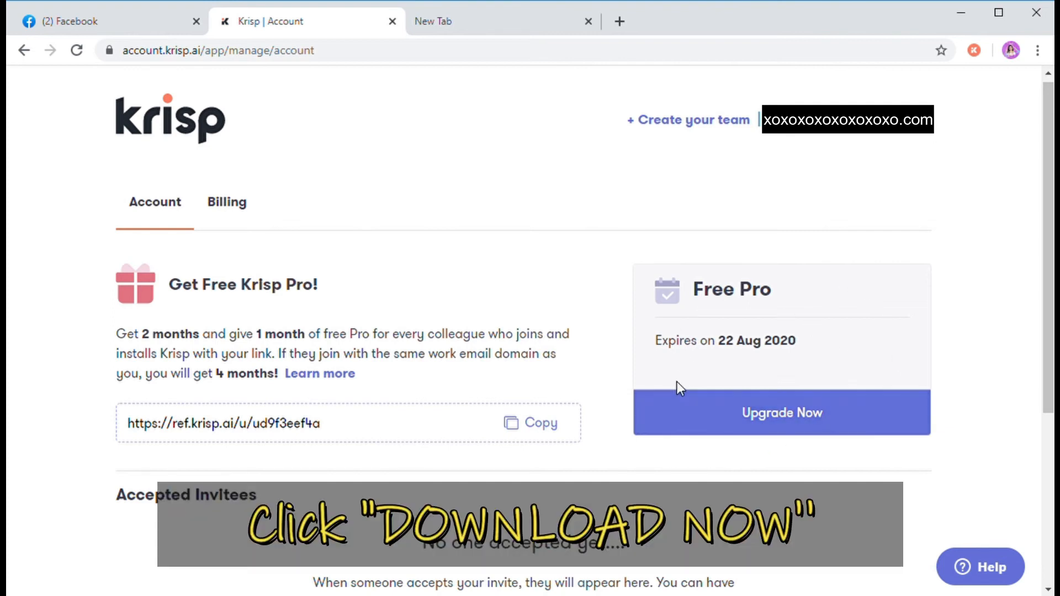
{"action": "mouse_move", "coordinate": [736, 383]}
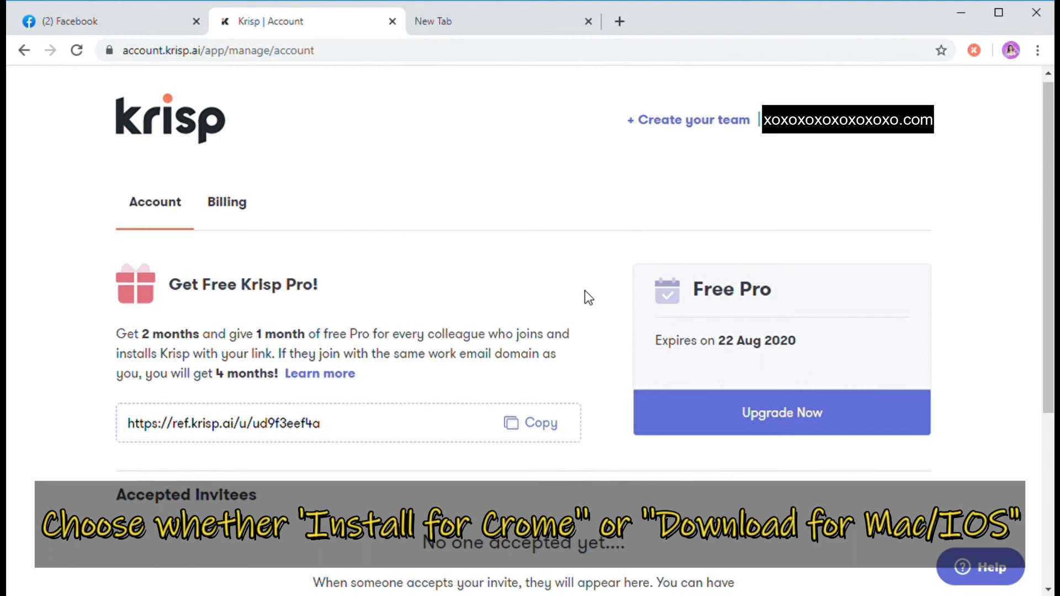
{"action": "mouse_move", "coordinate": [793, 289]}
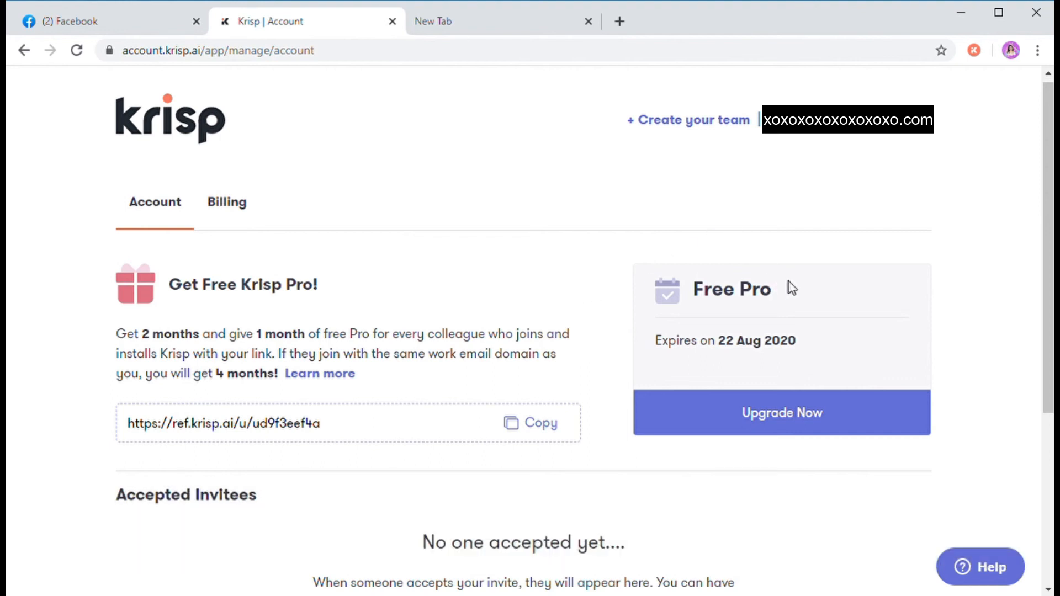
{"action": "mouse_move", "coordinate": [566, 304]}
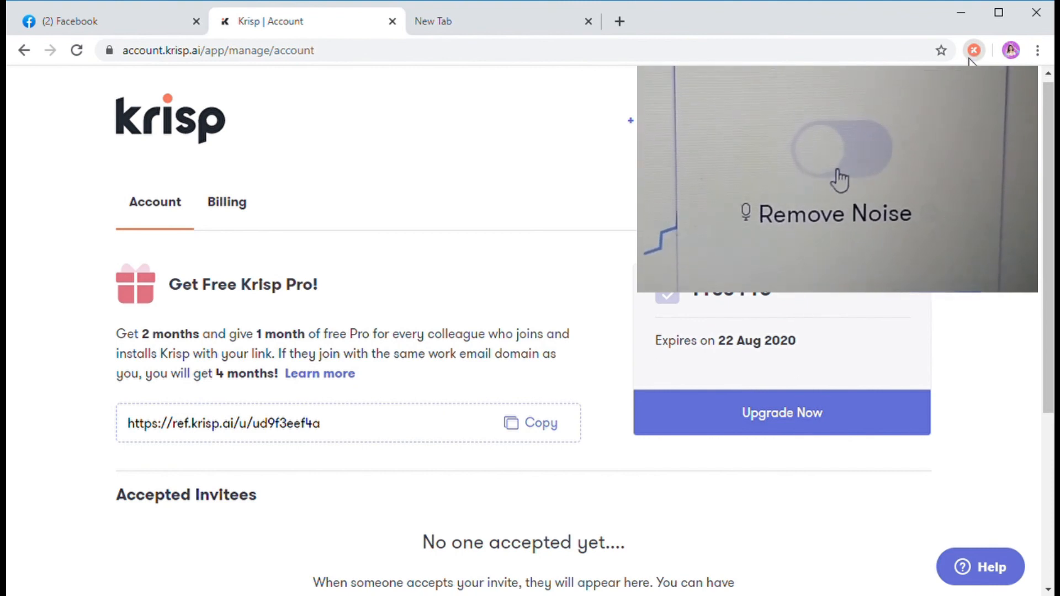
Open the Krisp extension from the toolbar and switch Remove Noise on.
{"action": "left_click", "coordinate": [838, 151]}
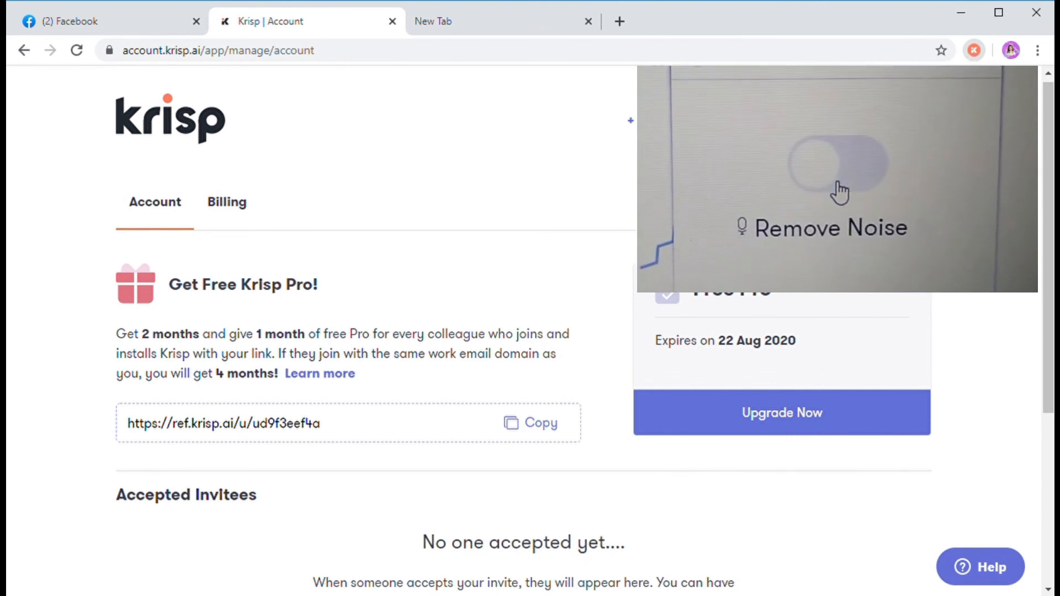
{"action": "left_click", "coordinate": [839, 164]}
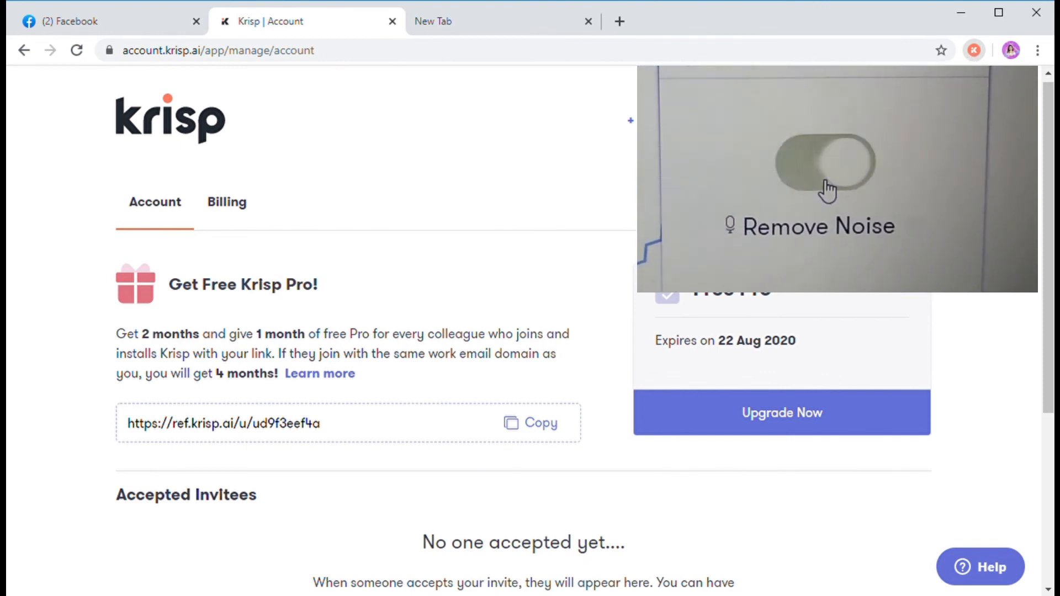
{"action": "left_click", "coordinate": [820, 163]}
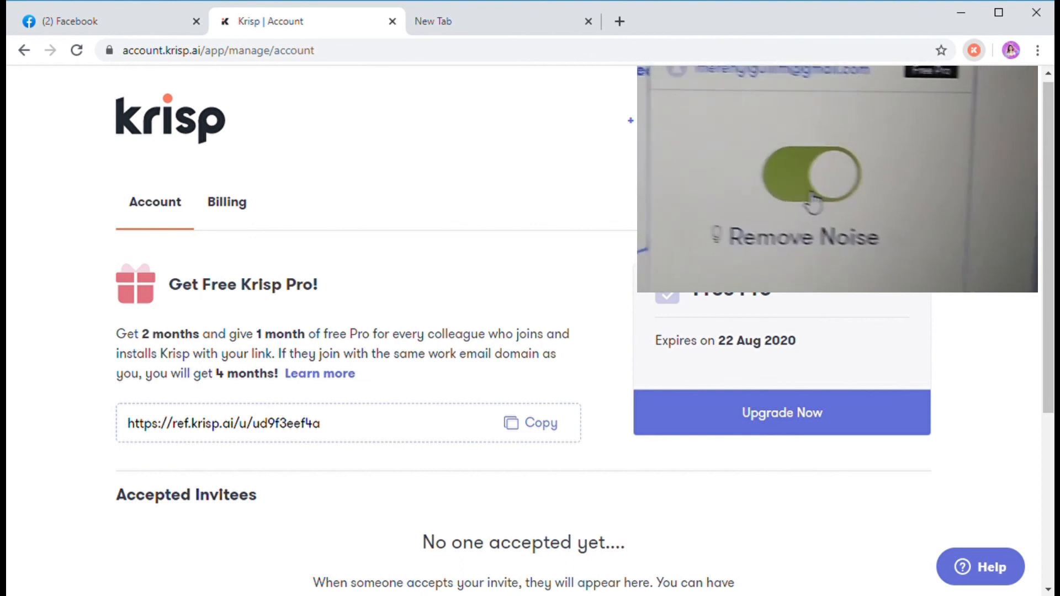